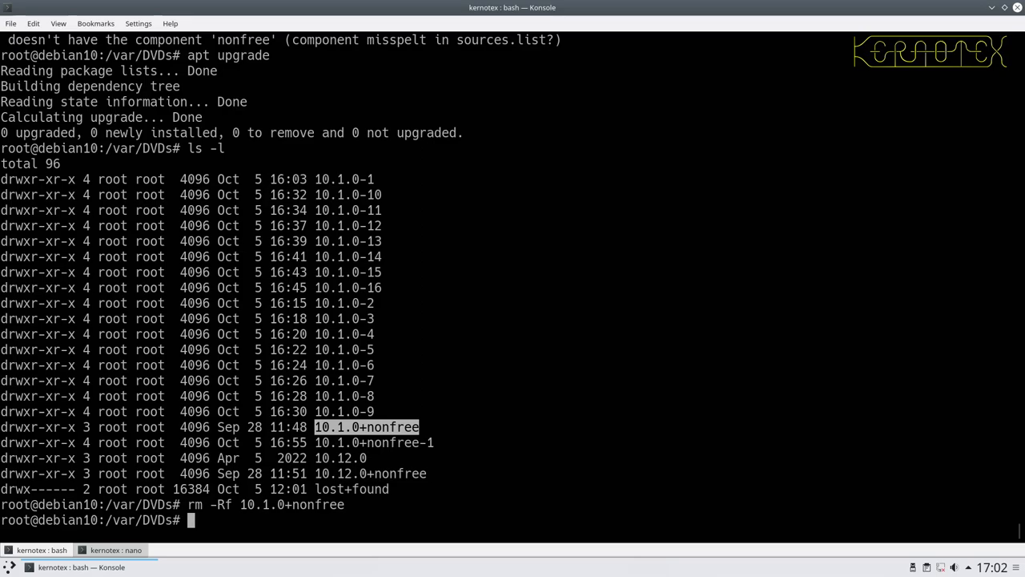
Refresh the package lists with apt update while preparing the DVD repository
type("apt update")
type("rm -Rf 10.1.0")
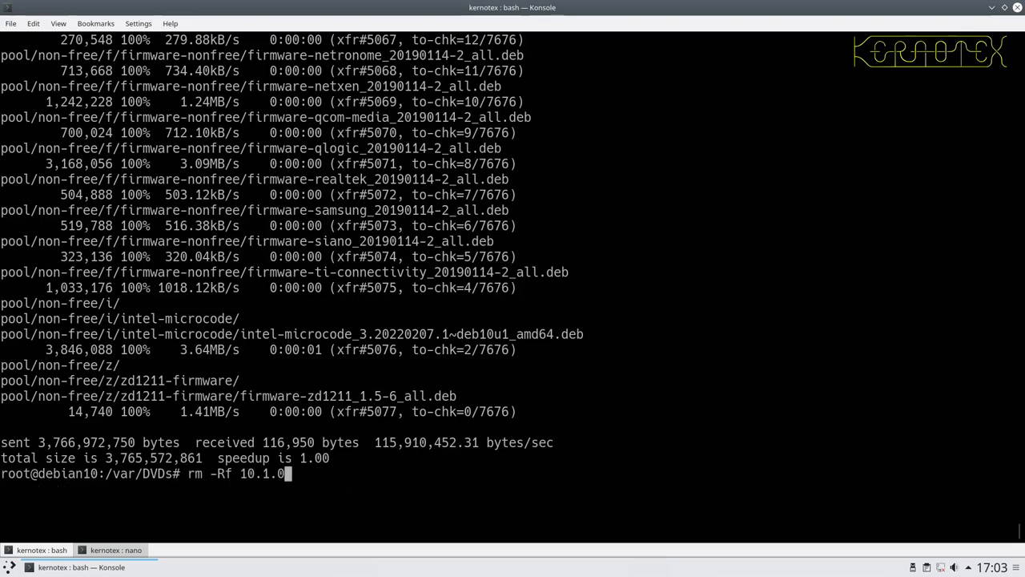
Run the rsync loop over update-10.12.0-amd64-DVD-1..3 images into 10.12.0-${DISK} folders
type("apt install blender")
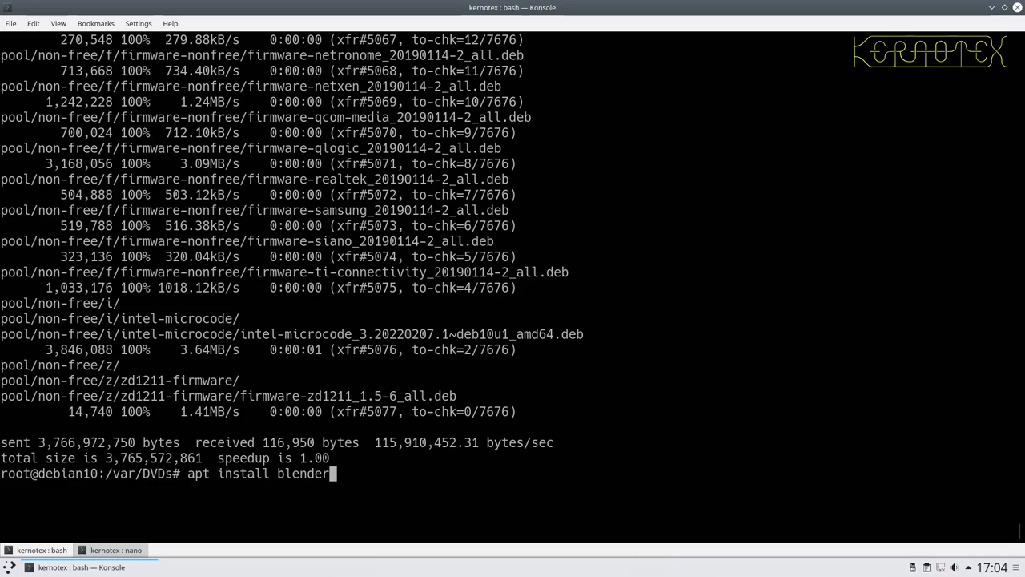
type("mount /dev/sdb1 /mnt")
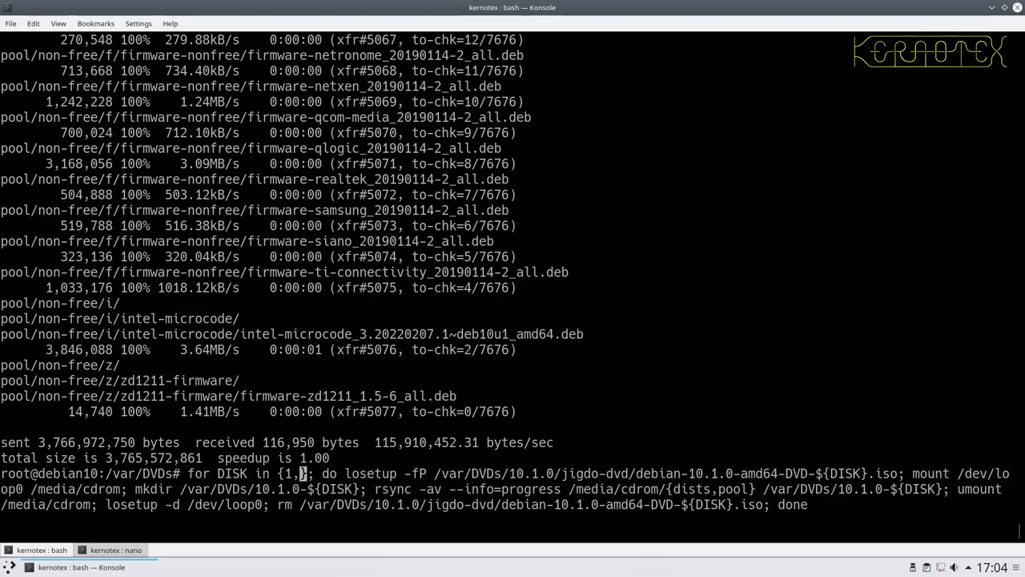
type("..3")
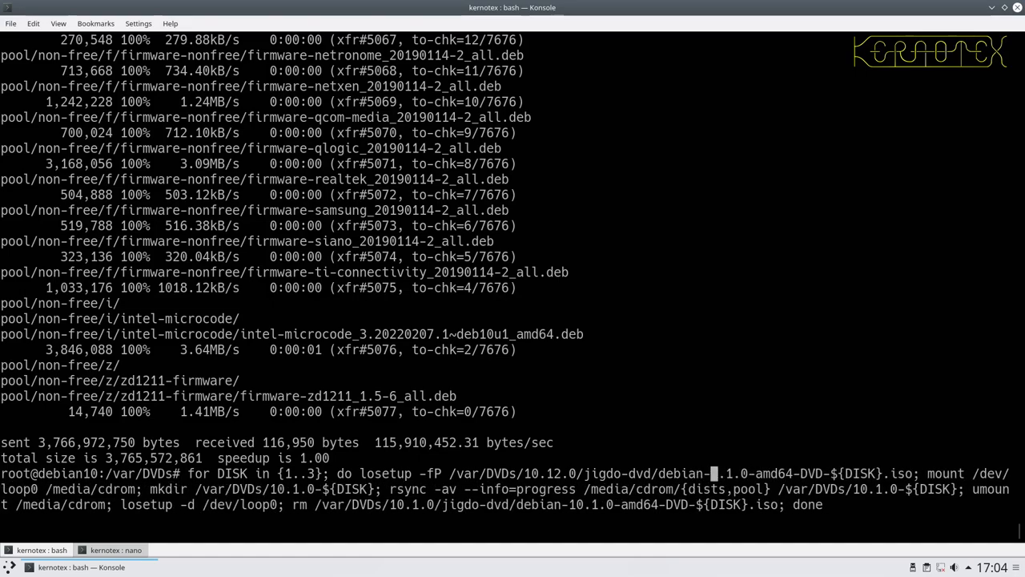
type("update-10.12.0-amd64-DVD-")
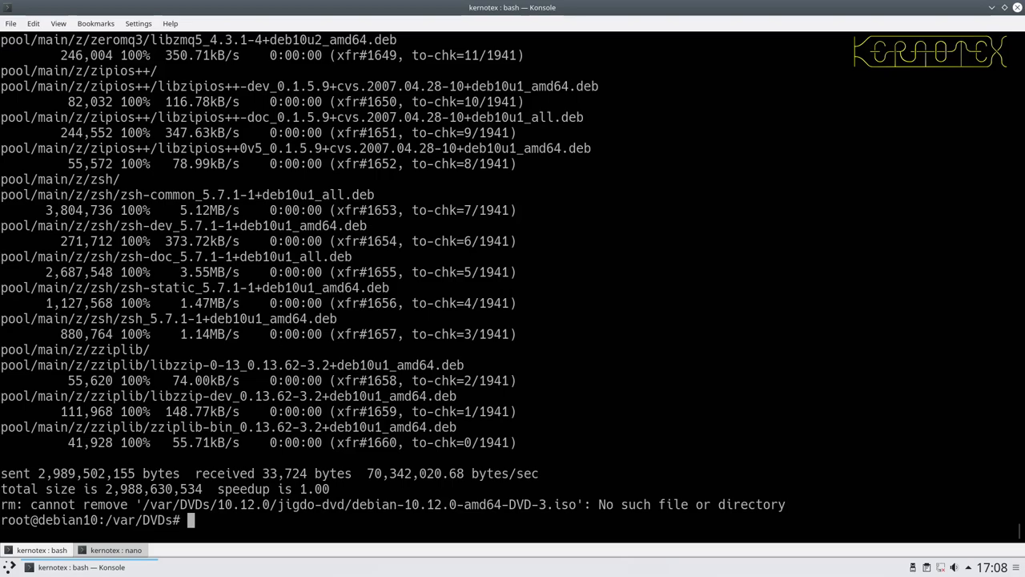
List the 10.12.0 download folder showing the update DVD ISOs and checksum files
type("ls -l 10.12")
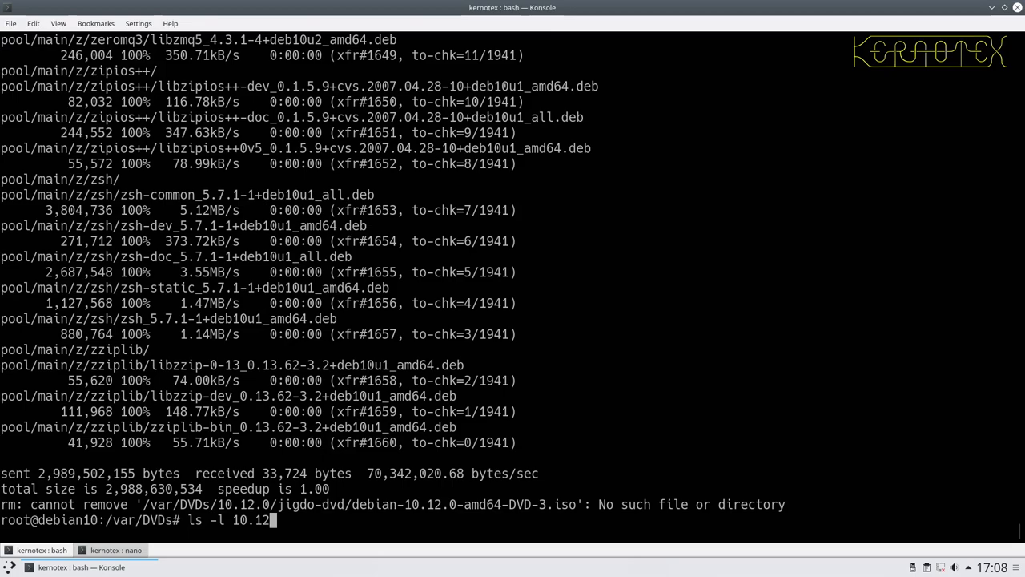
type("0")
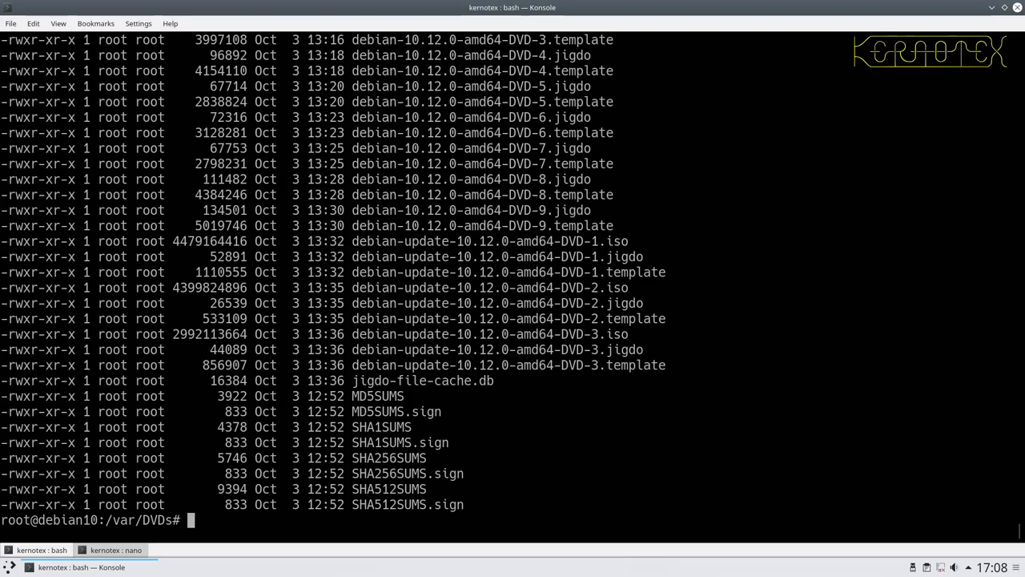
type("nano")
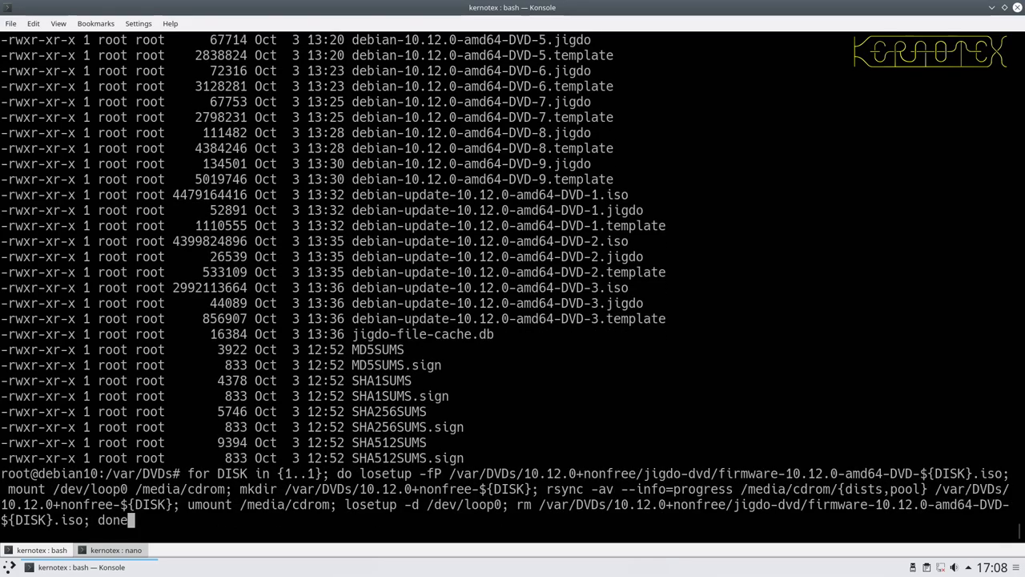
Recall apt update, rm -Rf 10.1.0 and nano commands from history
type("apt update")
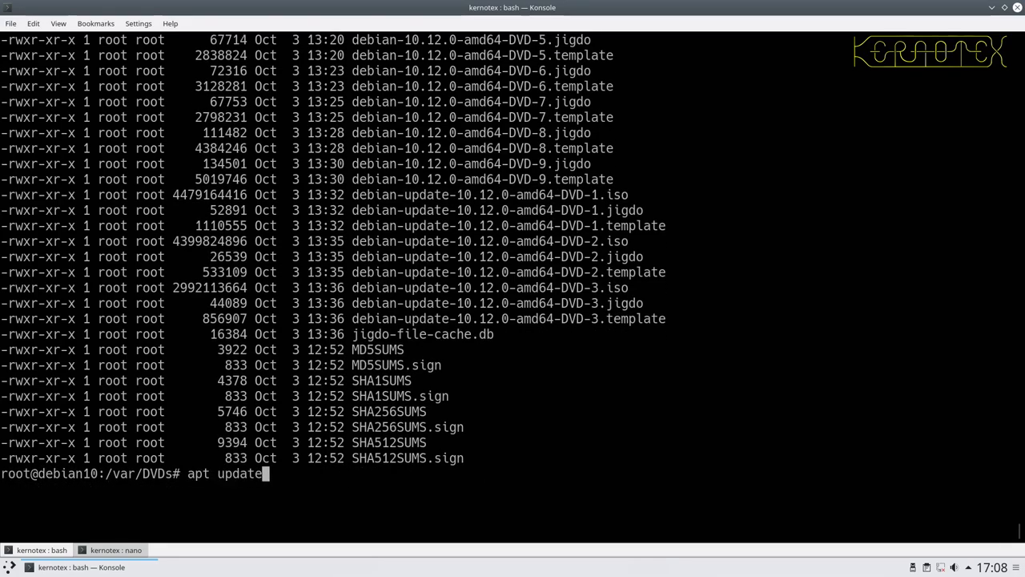
type("rm -Rf 10.1.0")
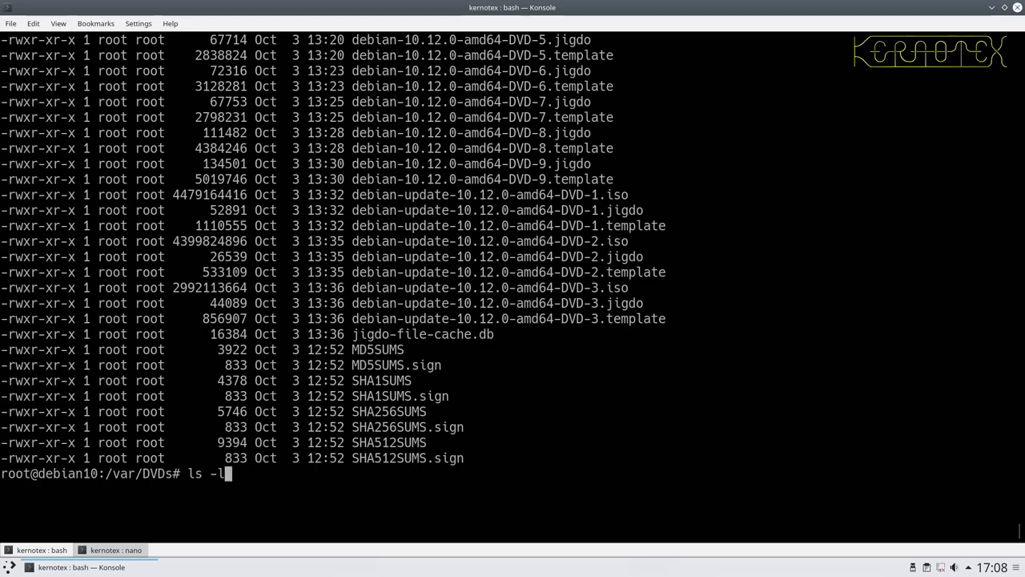
type("nano")
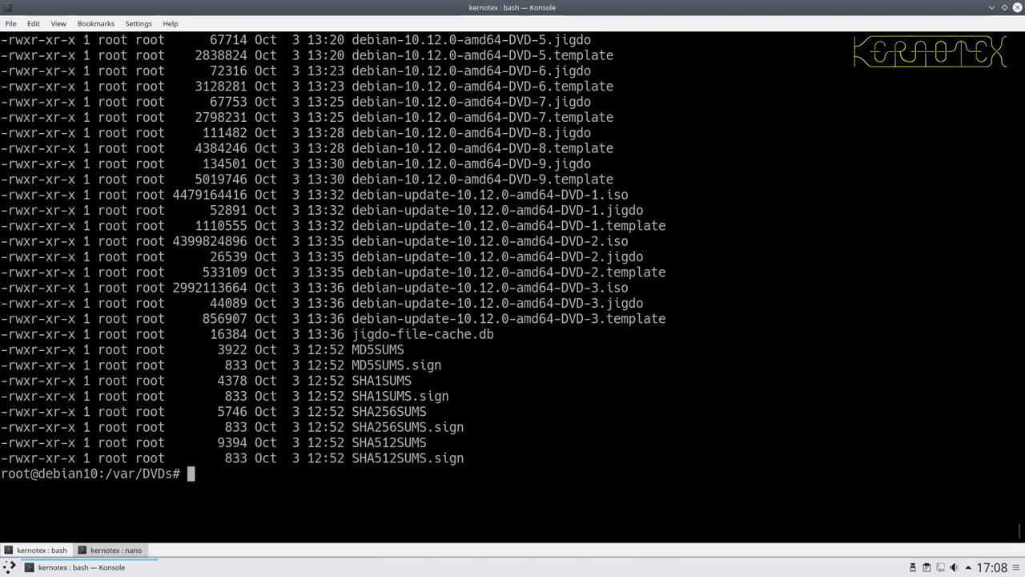
Correct nonfree to non-free in sources.list and save the file
left_click(116, 549)
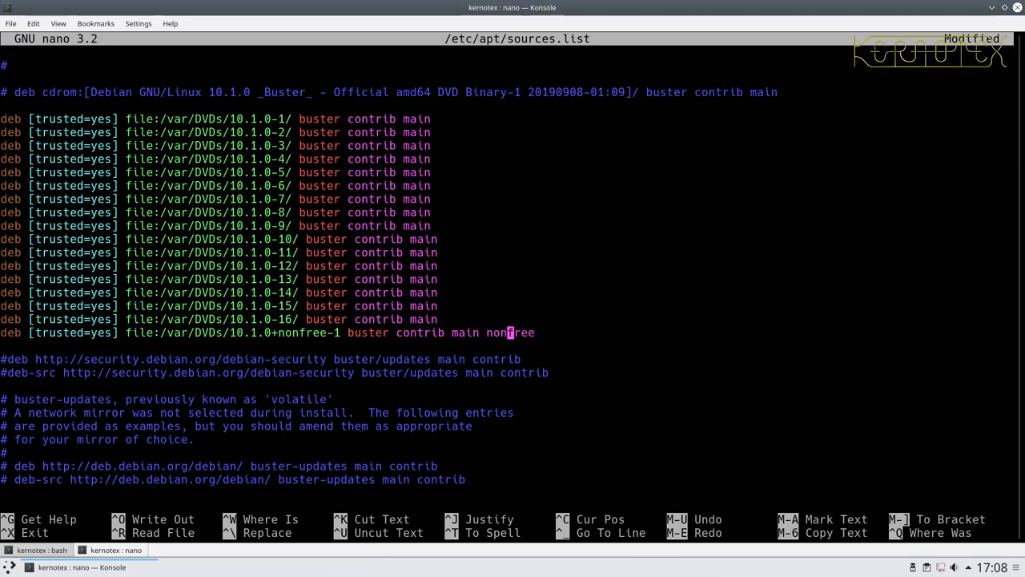
type("-")
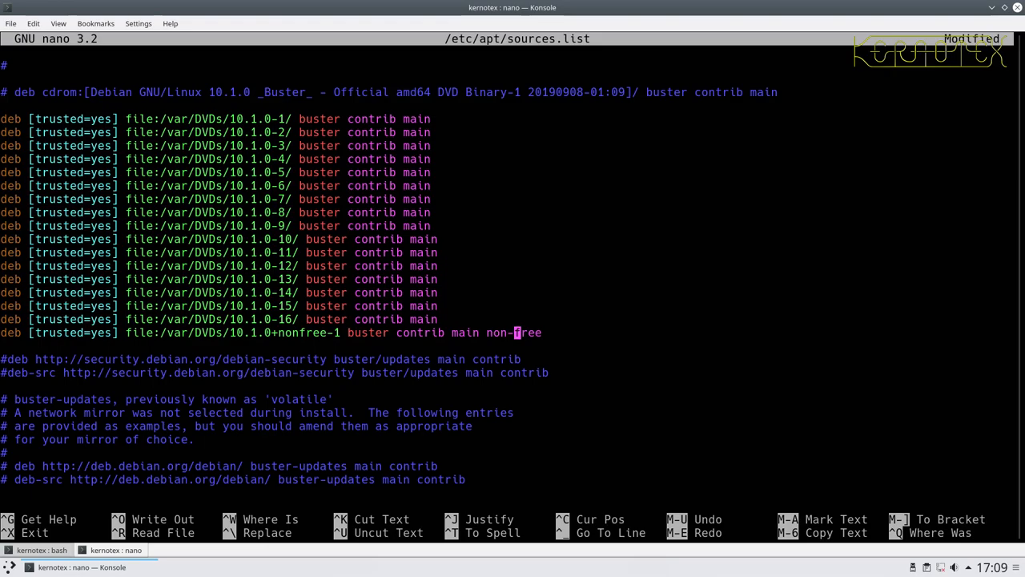
key("ctrl+o")
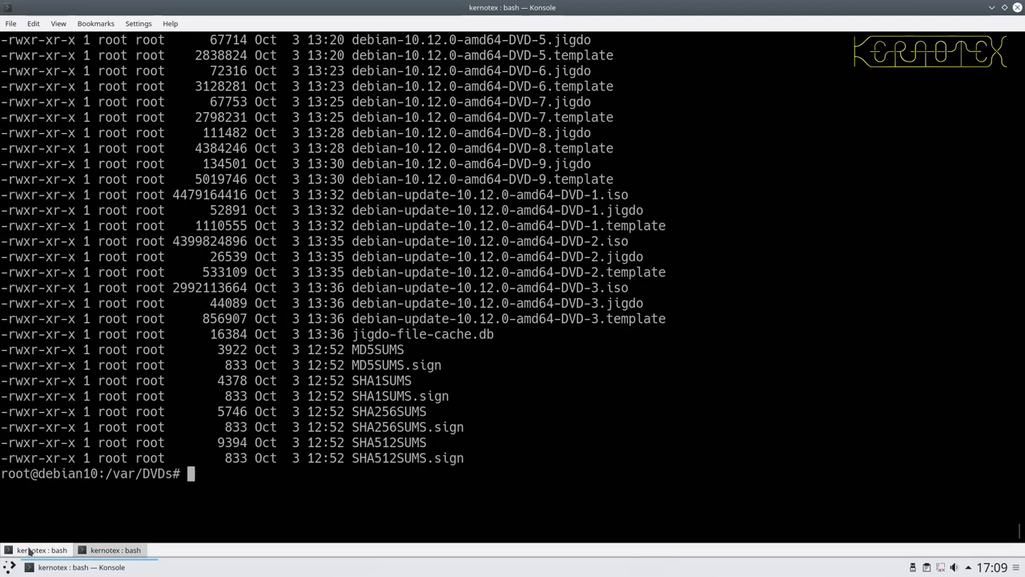
Refresh the package lists with apt update and list the DVD folders
type("nanor")
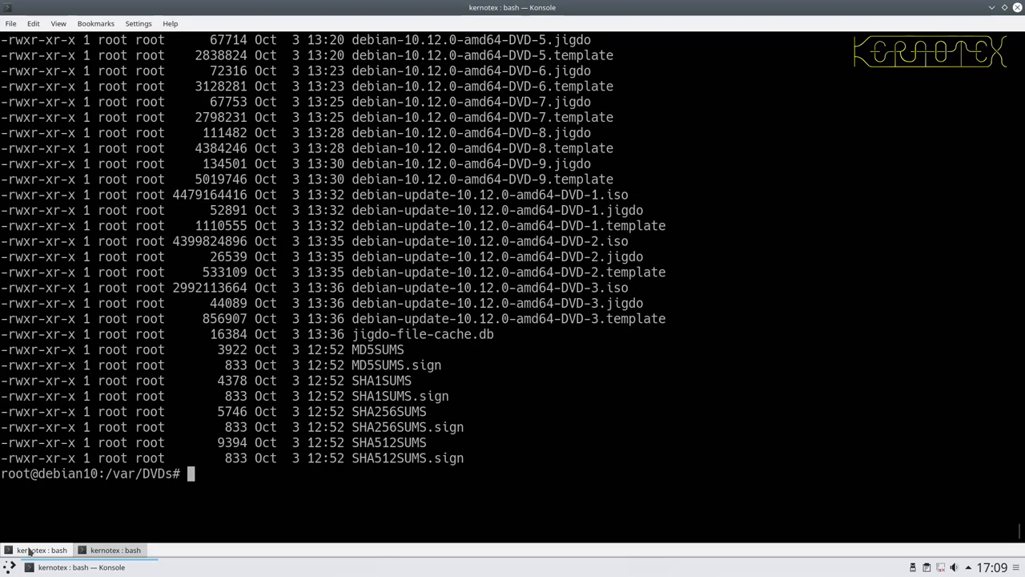
key("Return")
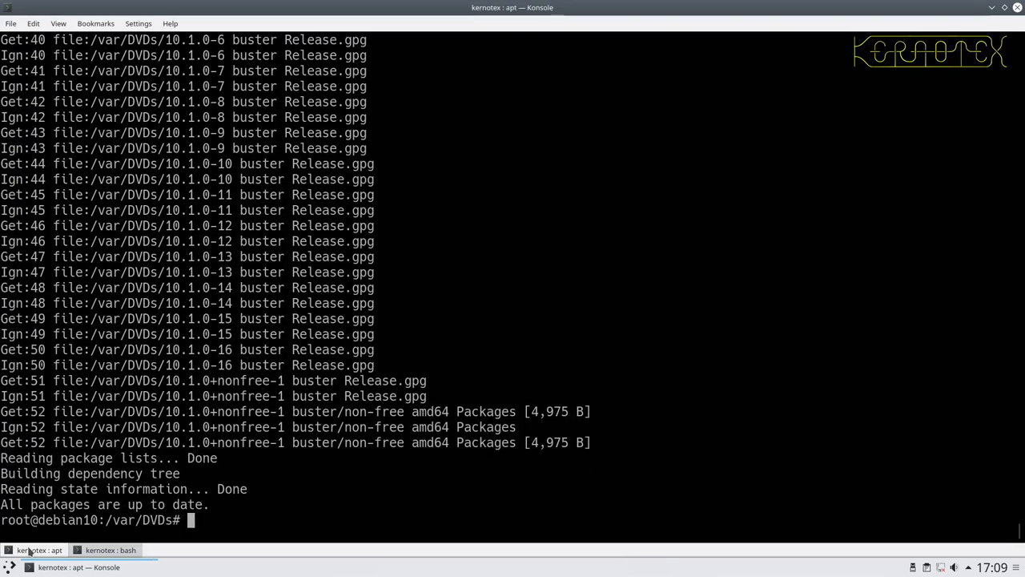
left_click(109, 549)
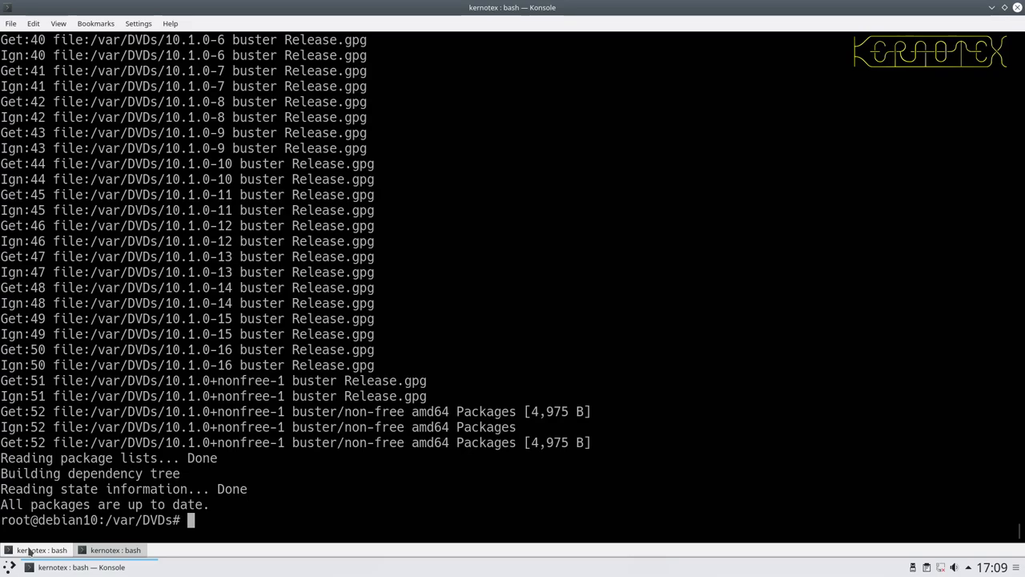
type("ls -l")
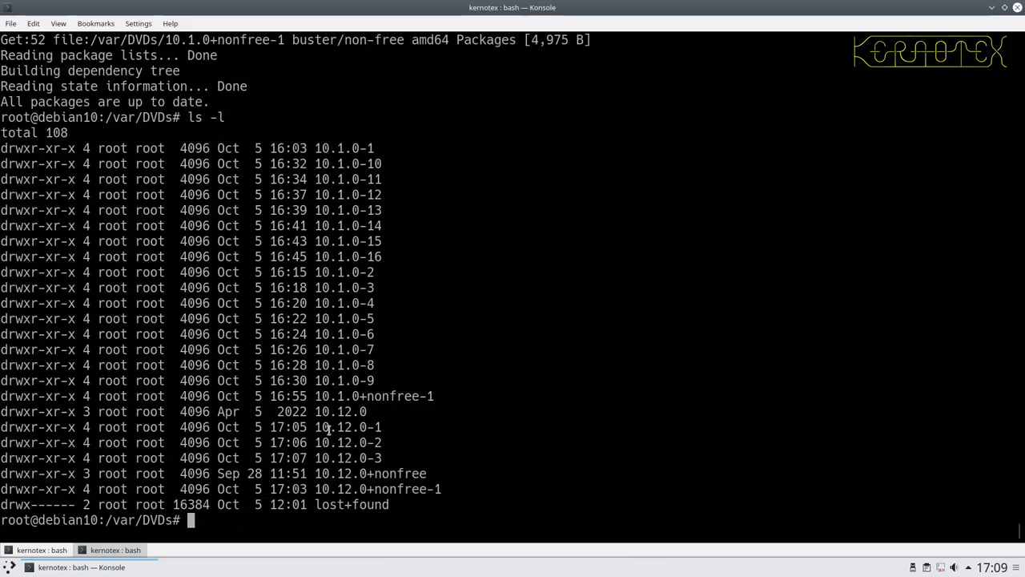
Delete the 10.12.0 and 10.12.0+nonfree download folders with rm -Rf
left_click_drag(329, 426, 382, 458)
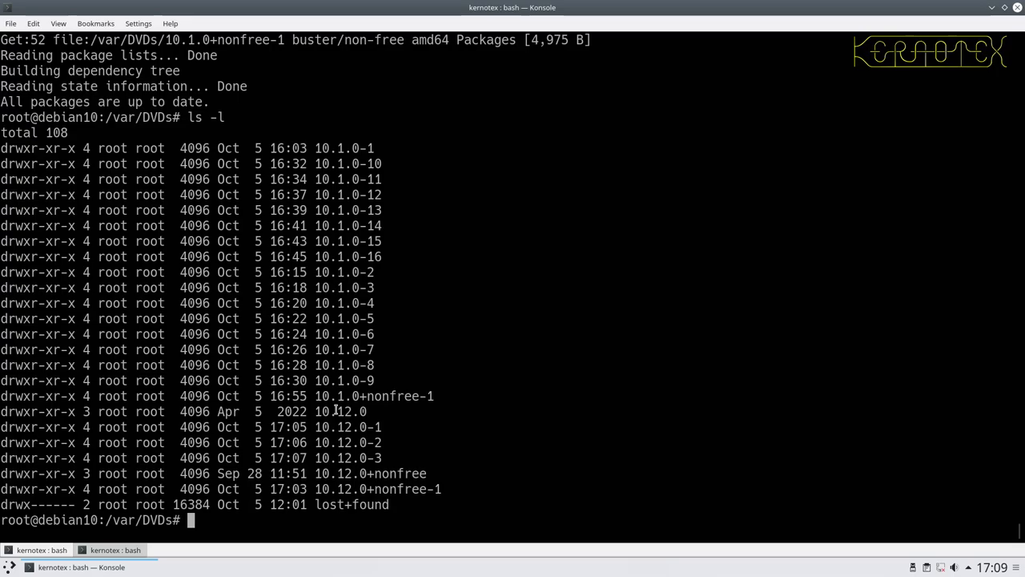
double_click(340, 410)
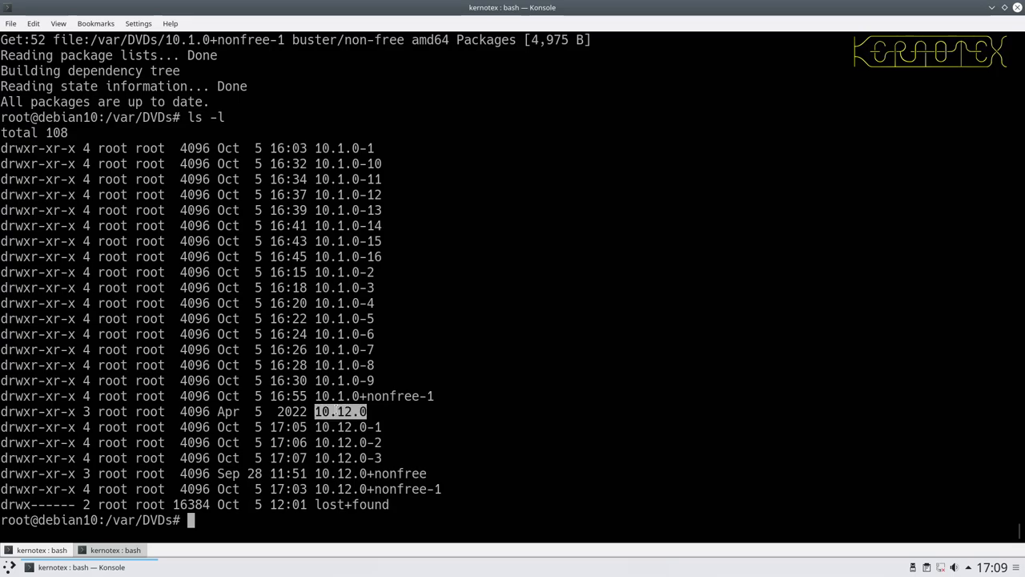
type("r")
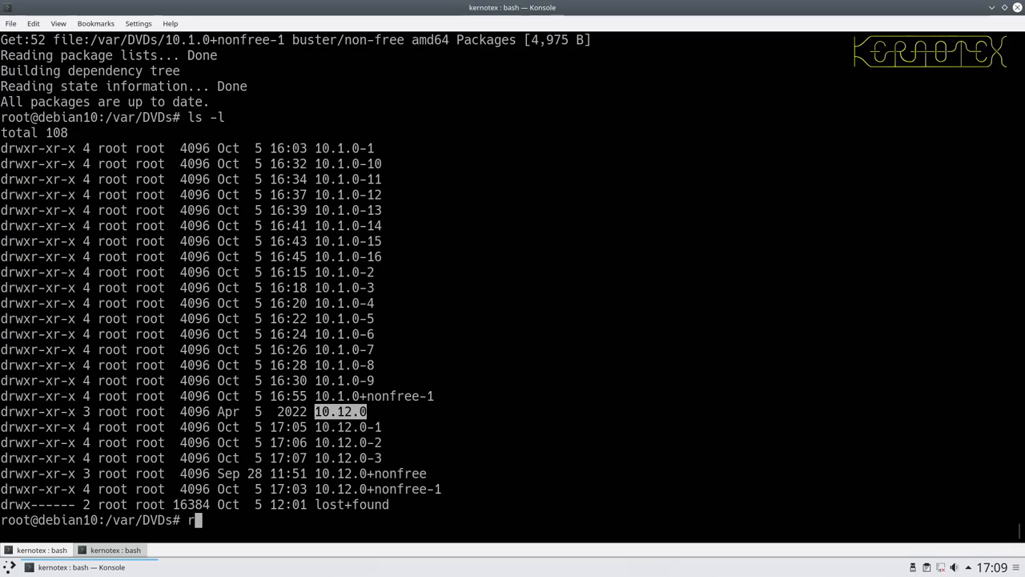
type("m -Rf")
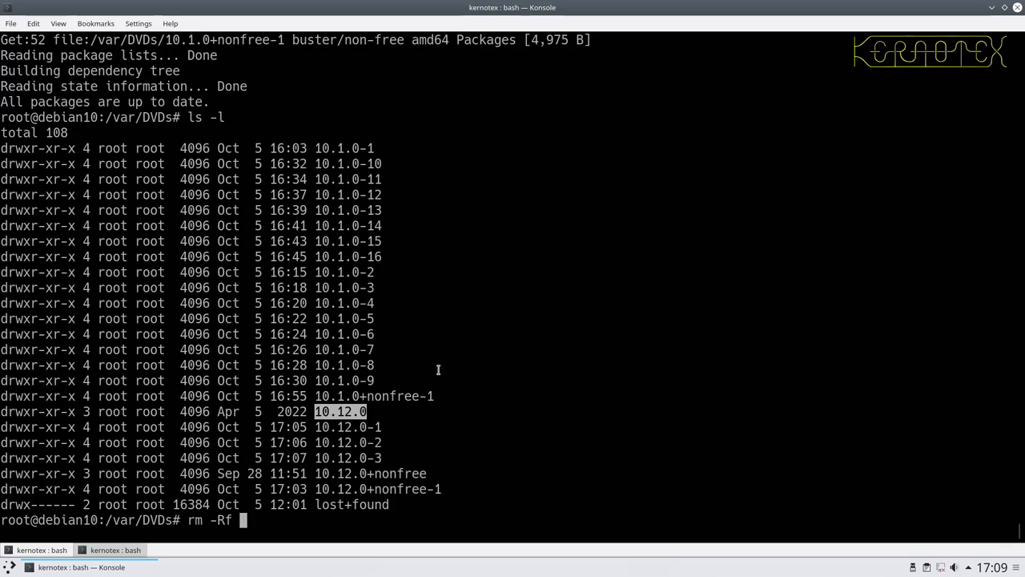
mouse_move(442, 362)
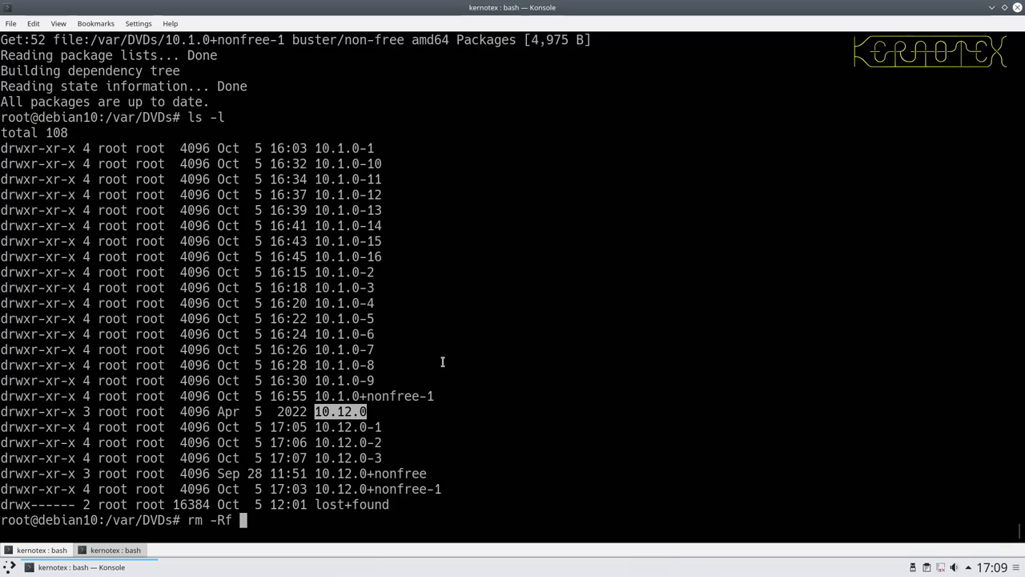
type("10.12.0")
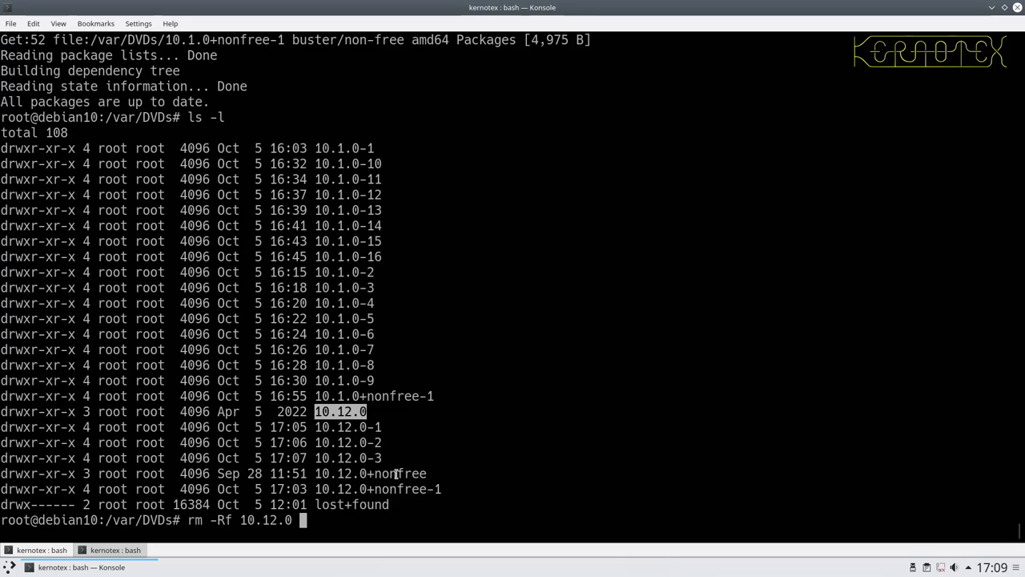
type("10.12.0+nonfree")
type("ls -l")
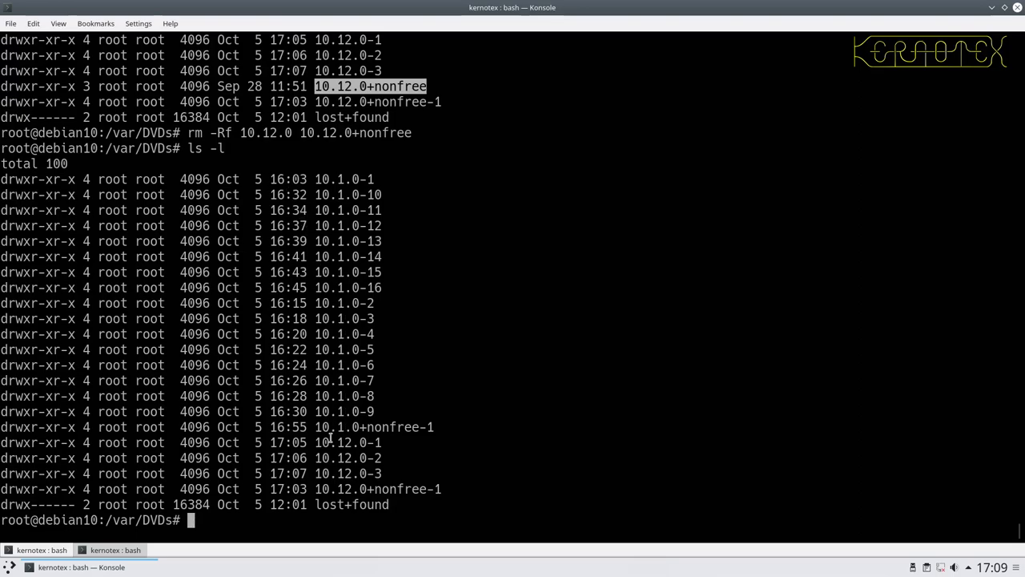
mouse_move(312, 436)
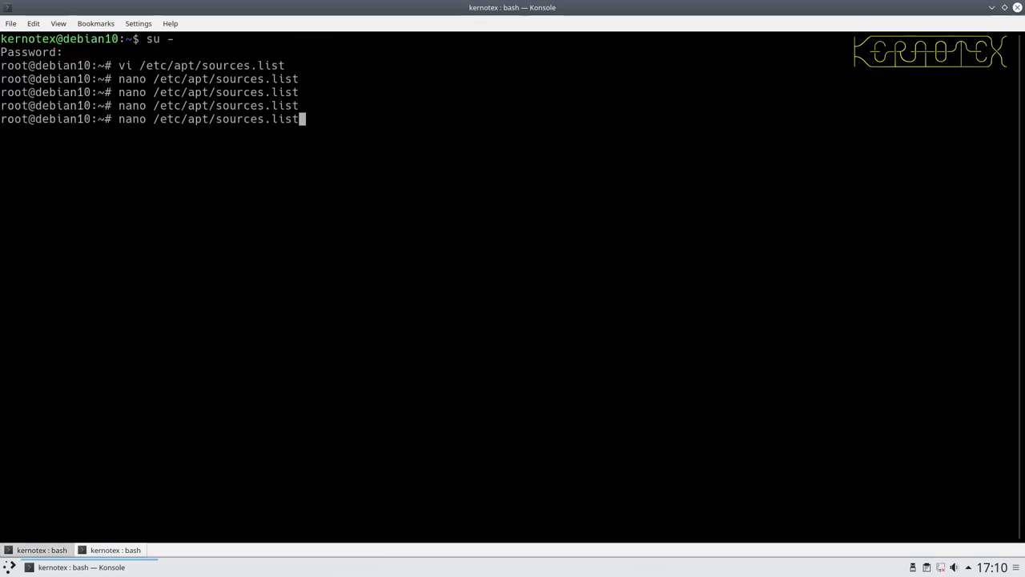
Change the last DVD entries in sources.list from 10.1.0 to 10.12.0 and check the folder listing
key("Return")
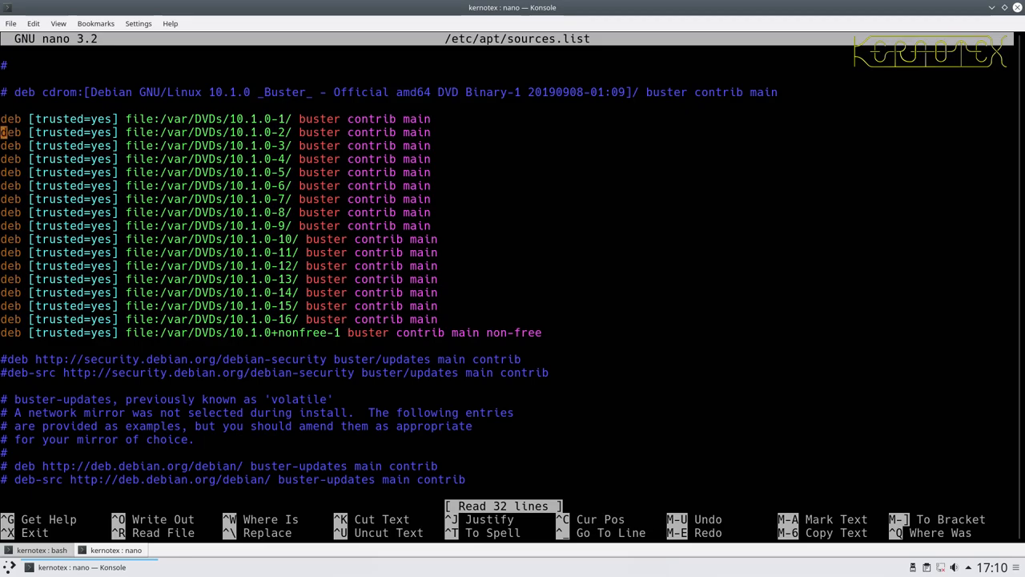
key("Down")
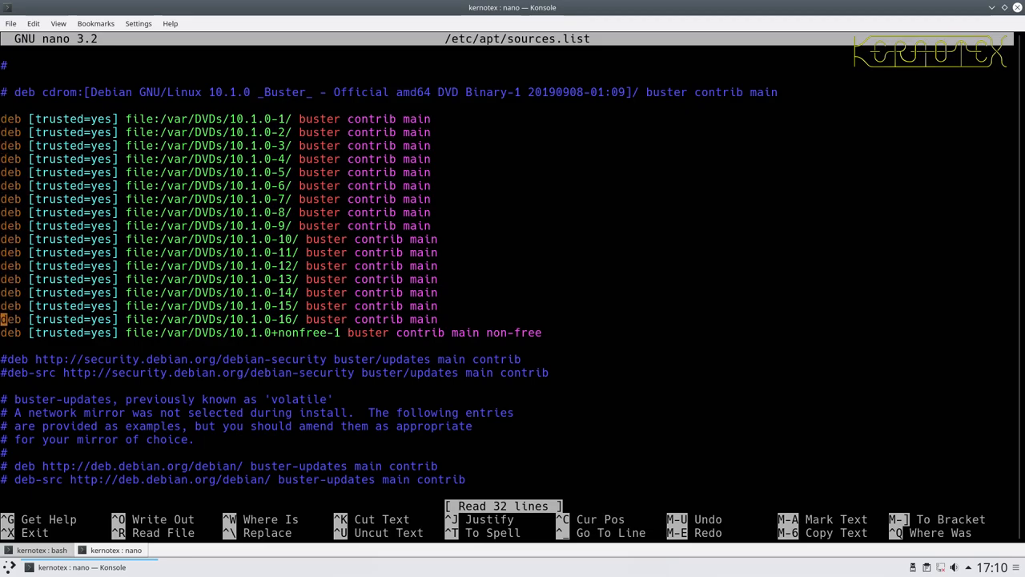
key("Return")
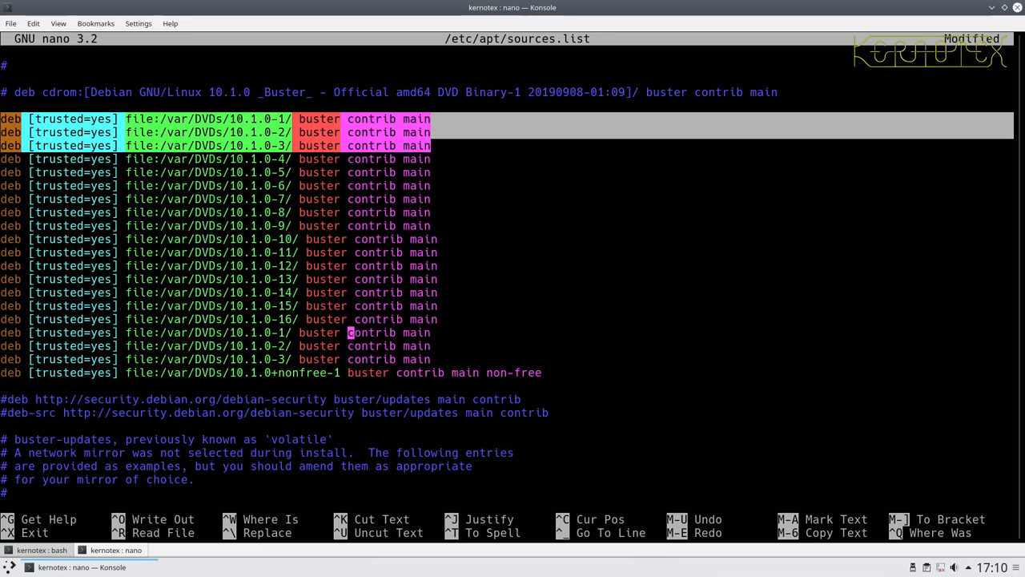
type("2")
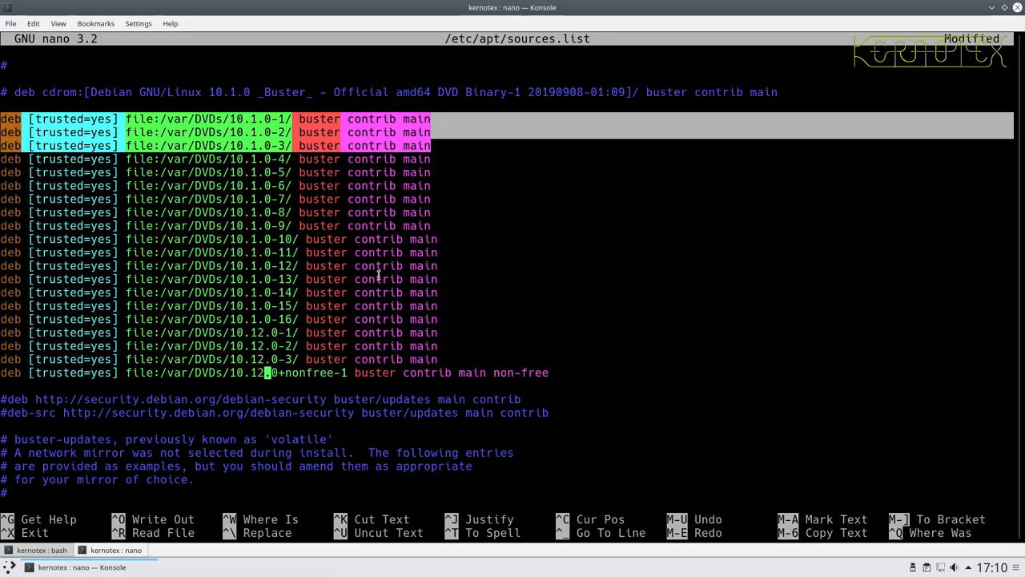
left_click(40, 550)
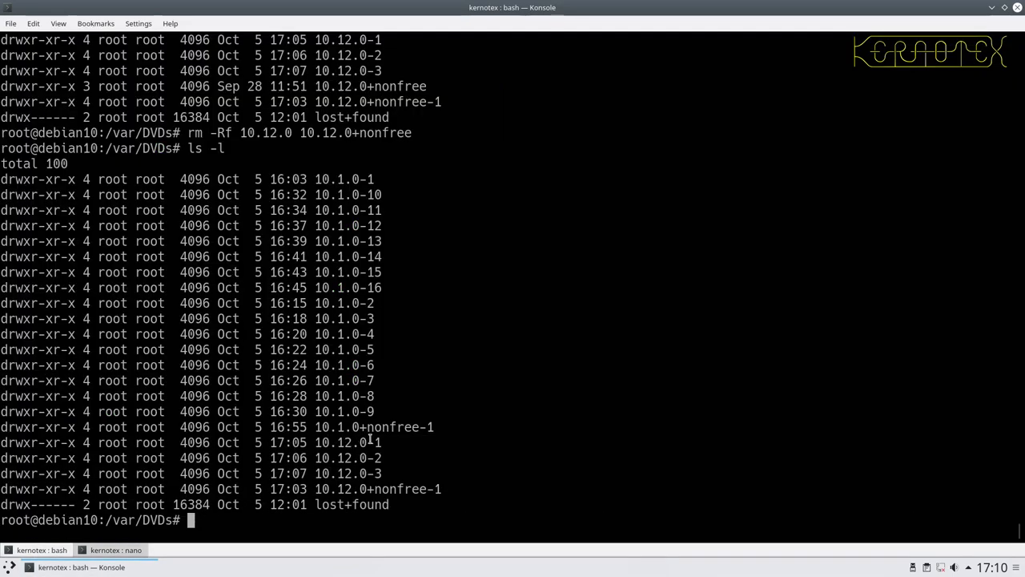
mouse_move(360, 450)
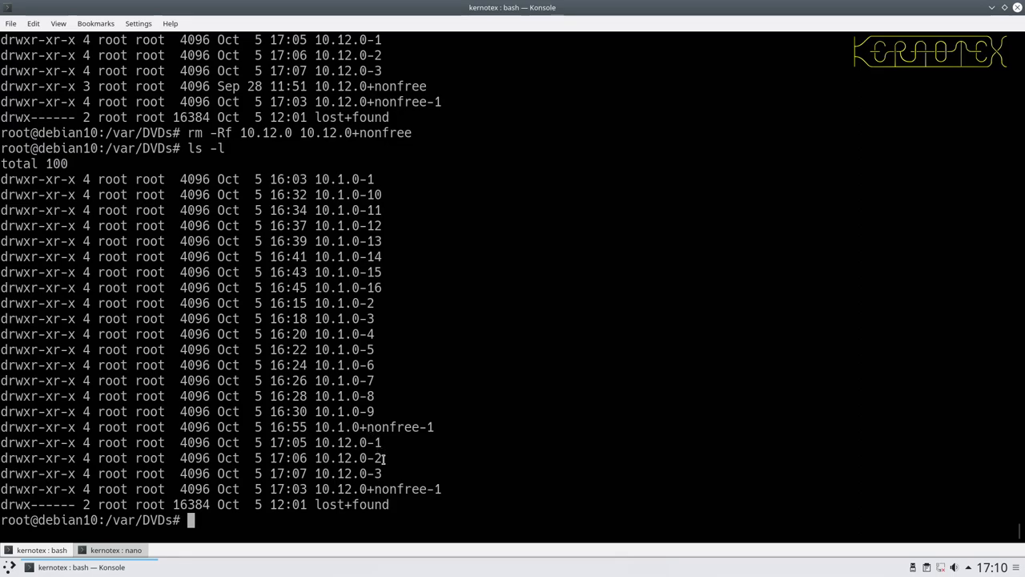
mouse_move(369, 463)
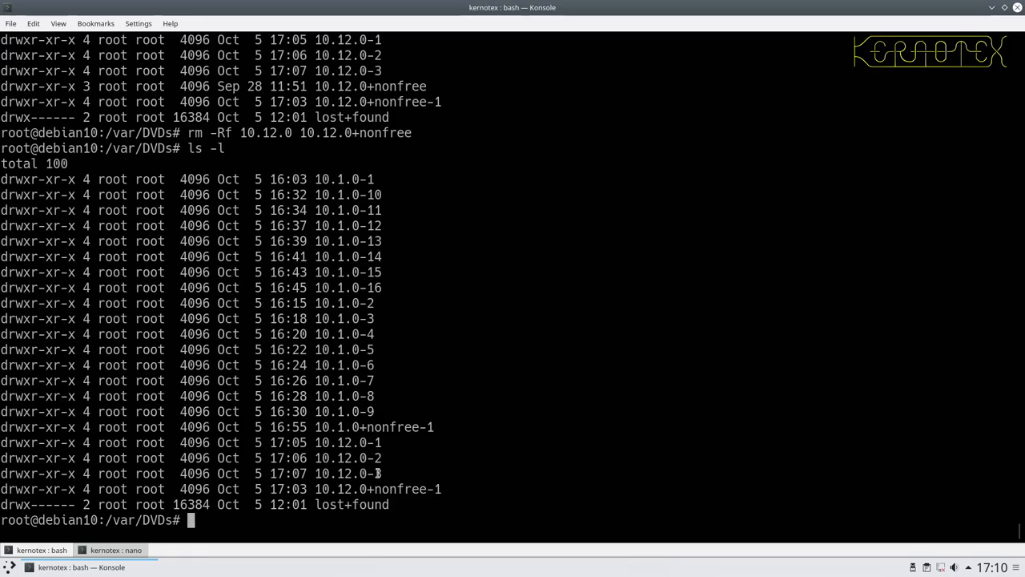
mouse_move(142, 535)
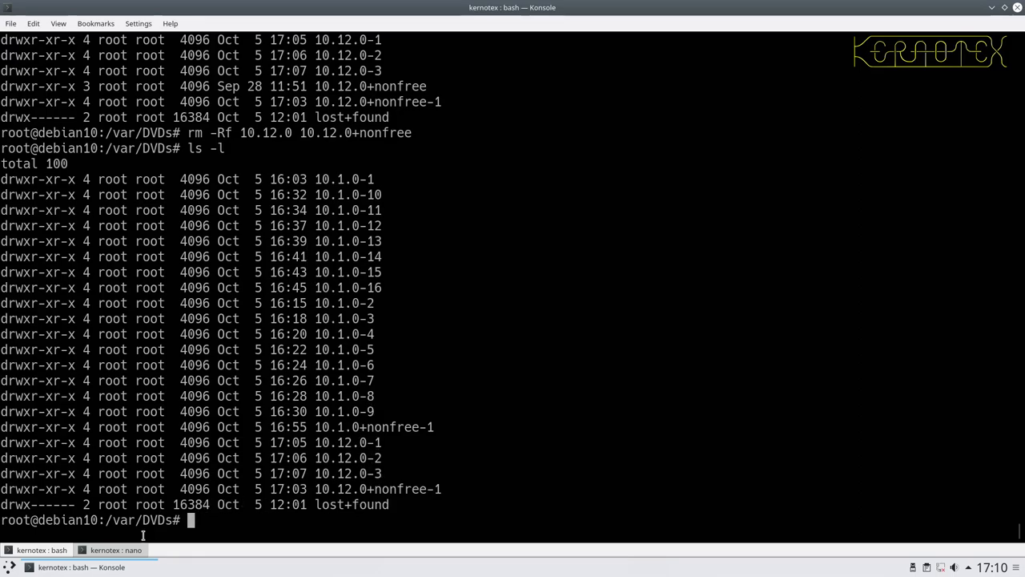
Return to the sources.list editor after checking the DVD folder names
left_click(116, 550)
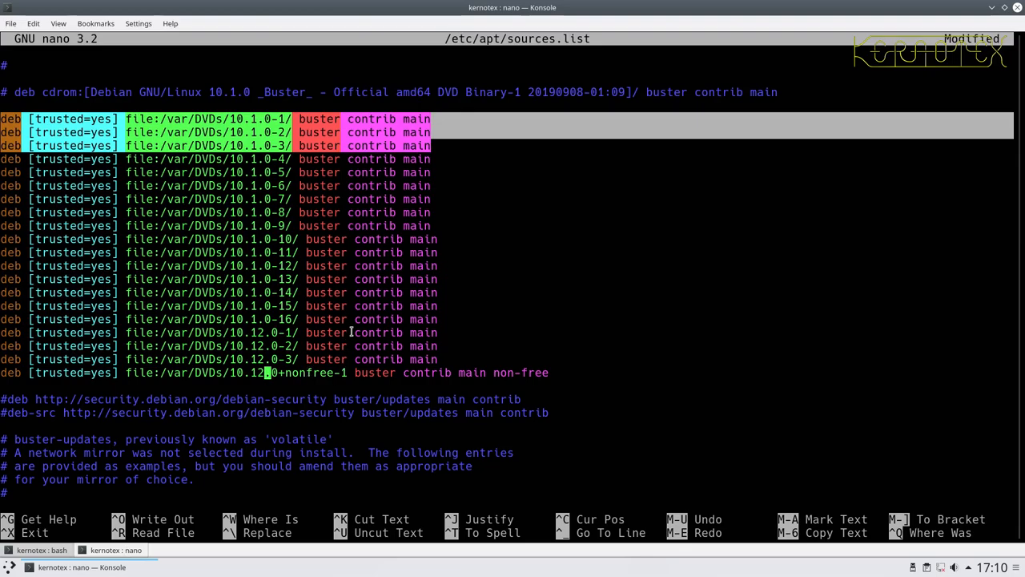
mouse_move(362, 310)
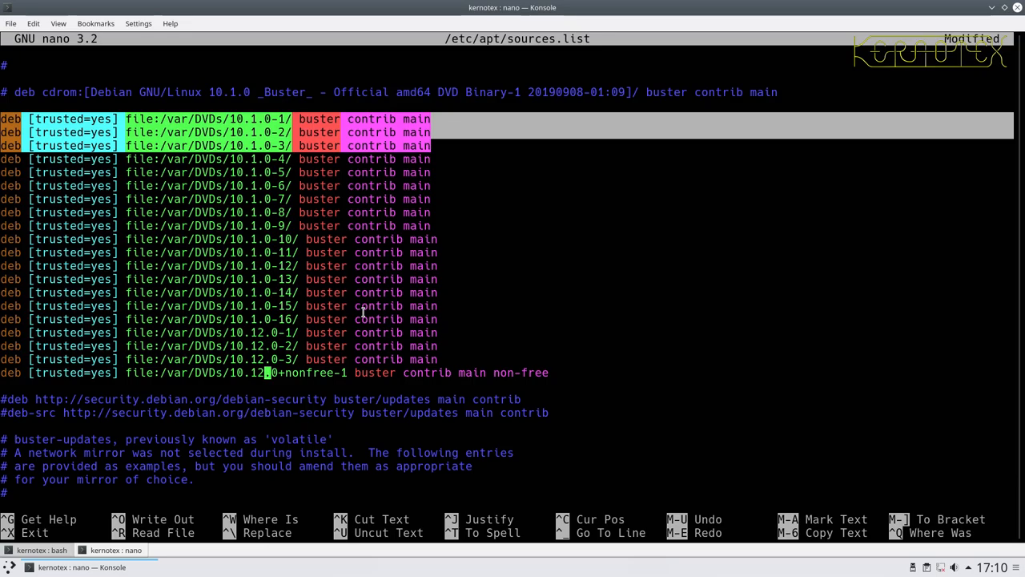
Save sources.list and exit nano before refreshing the package lists
key("ctrl+x")
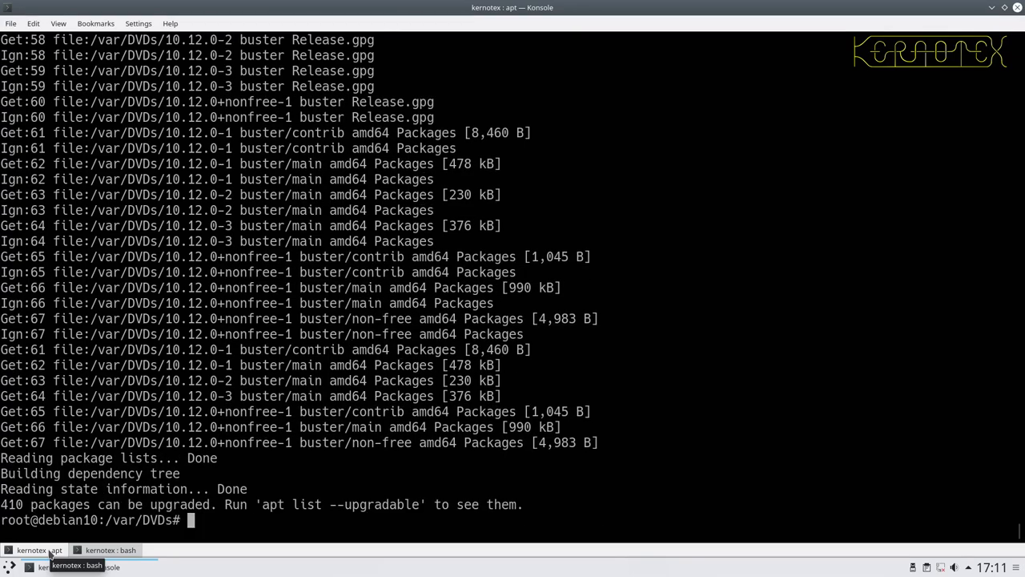
Switch back to the shell tab showing 410 upgradable packages
left_click(41, 549)
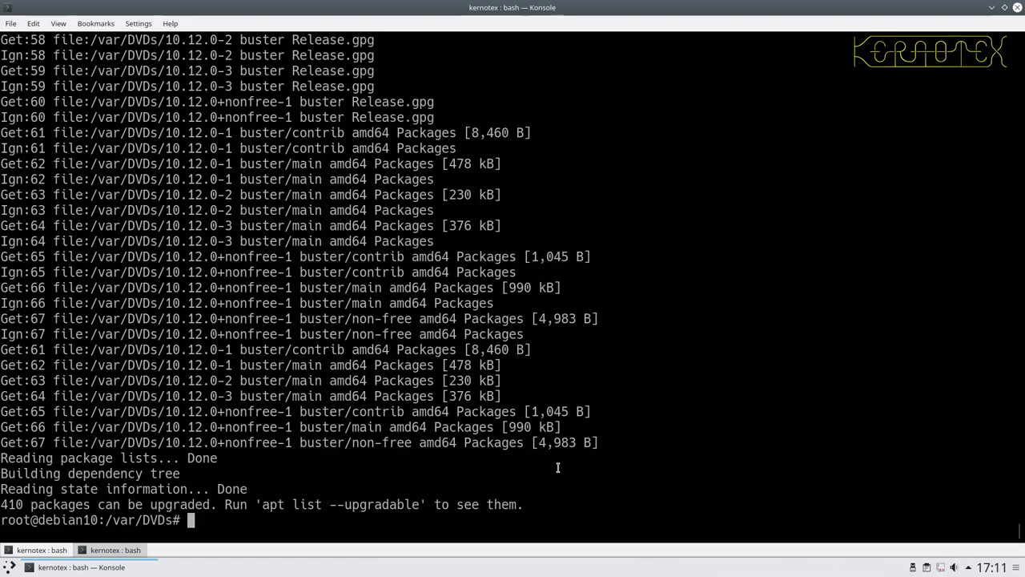
mouse_move(334, 564)
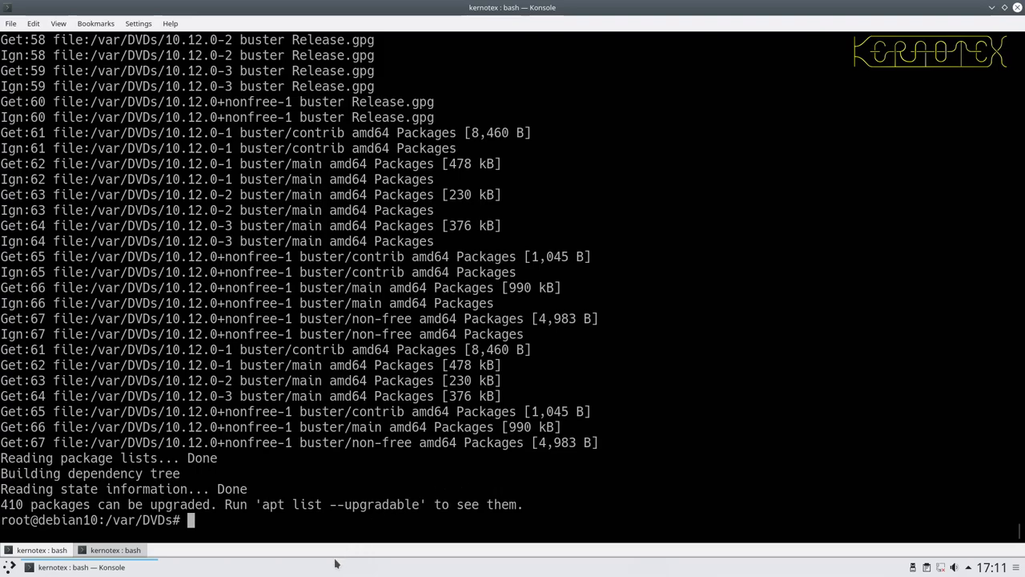
mouse_move(259, 567)
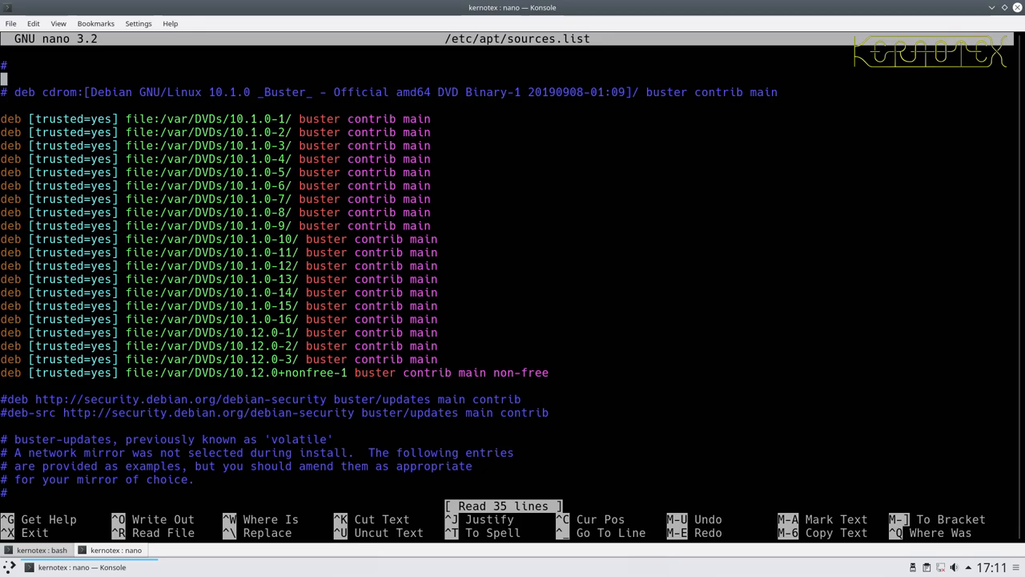
Exit nano and return to the shell with the DVD folder listing
key("ctrl+x")
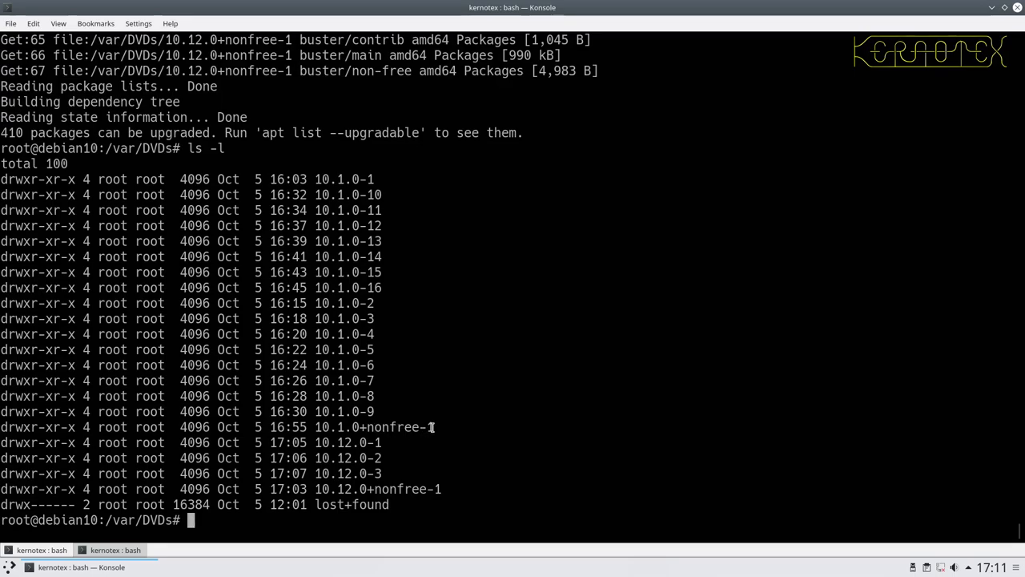
Remove 10.1.0+nonfree-1 with rm -Rf and relist, leaving only the 10.1.0 and 10.12.0 folders
double_click(373, 426)
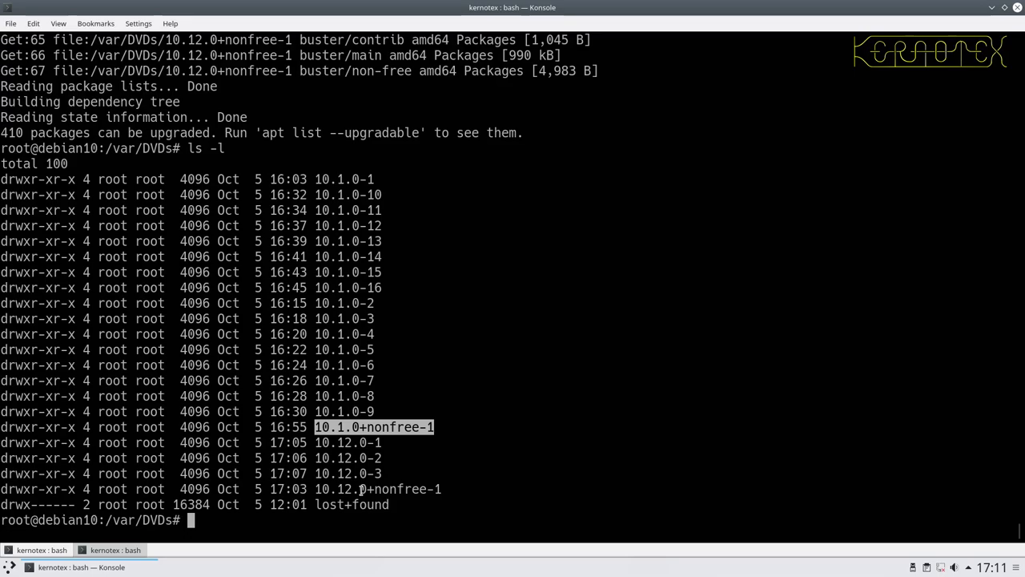
type("rm -Rf")
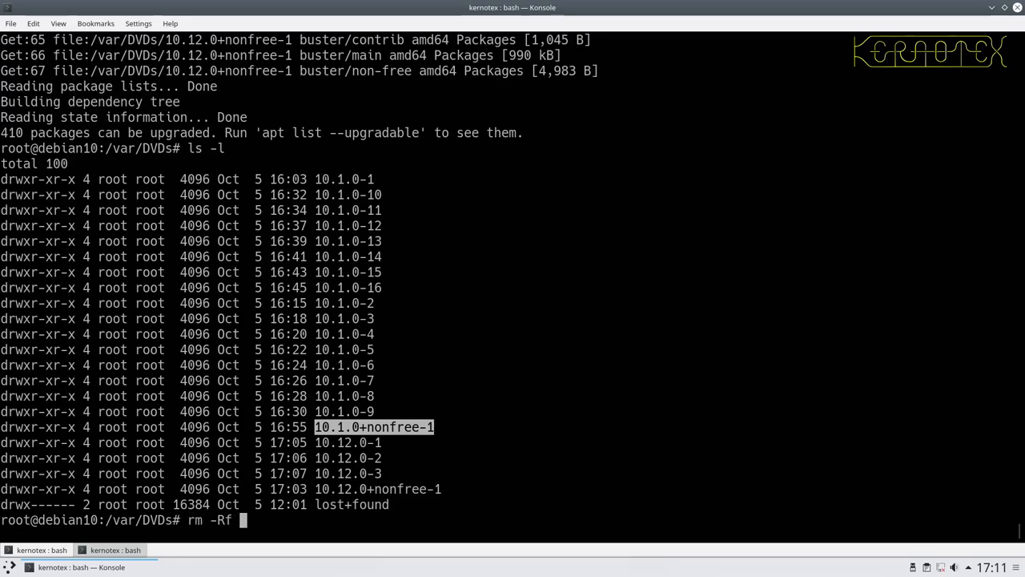
type("10.1.0+nonfree-1")
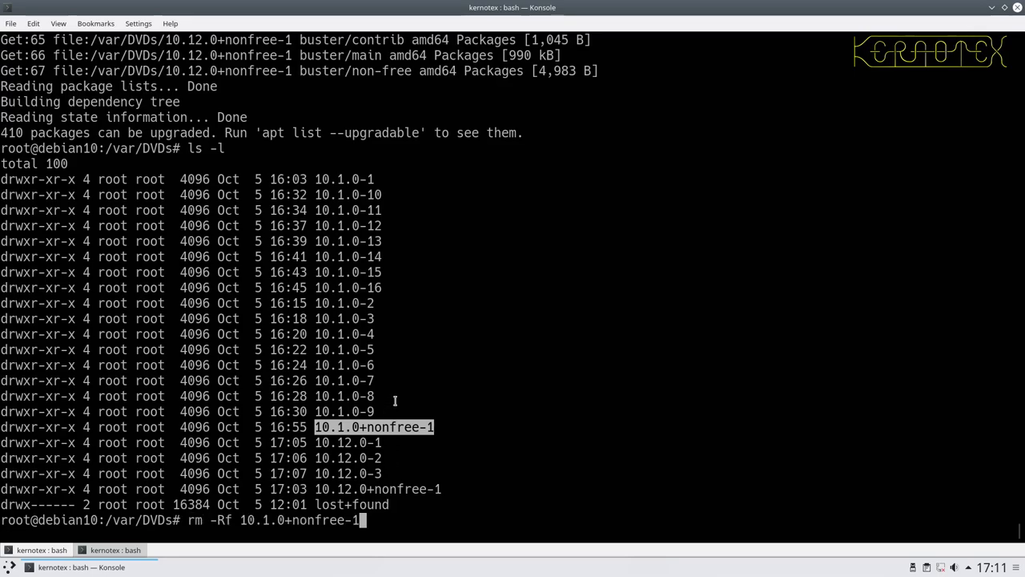
key("Return")
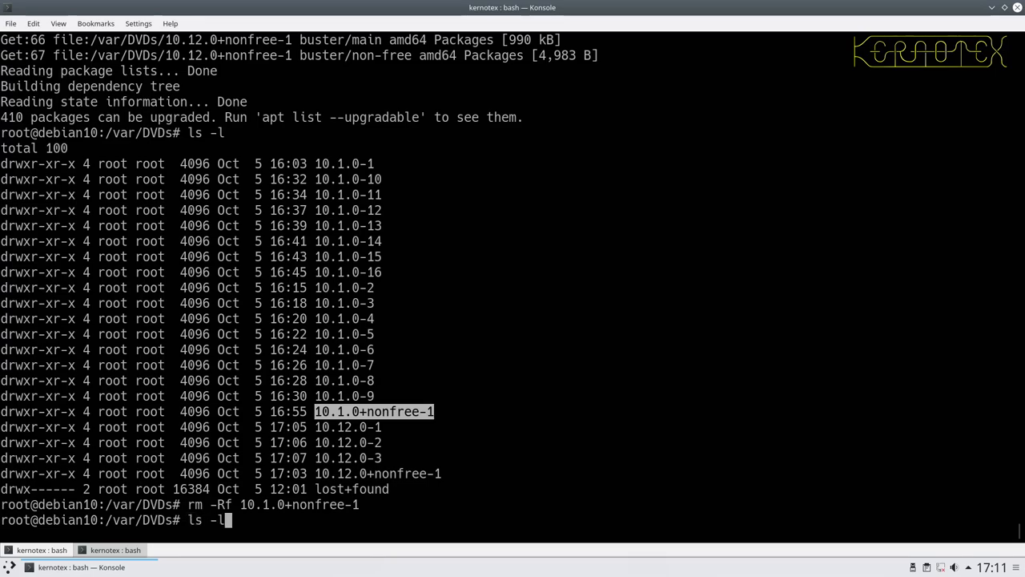
key("Return")
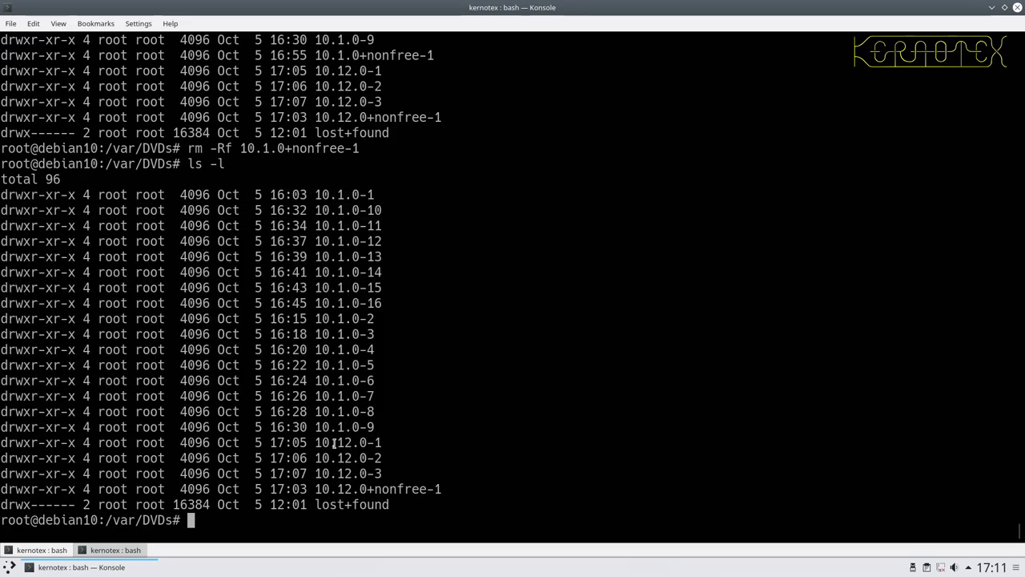
left_click_drag(333, 442, 368, 489)
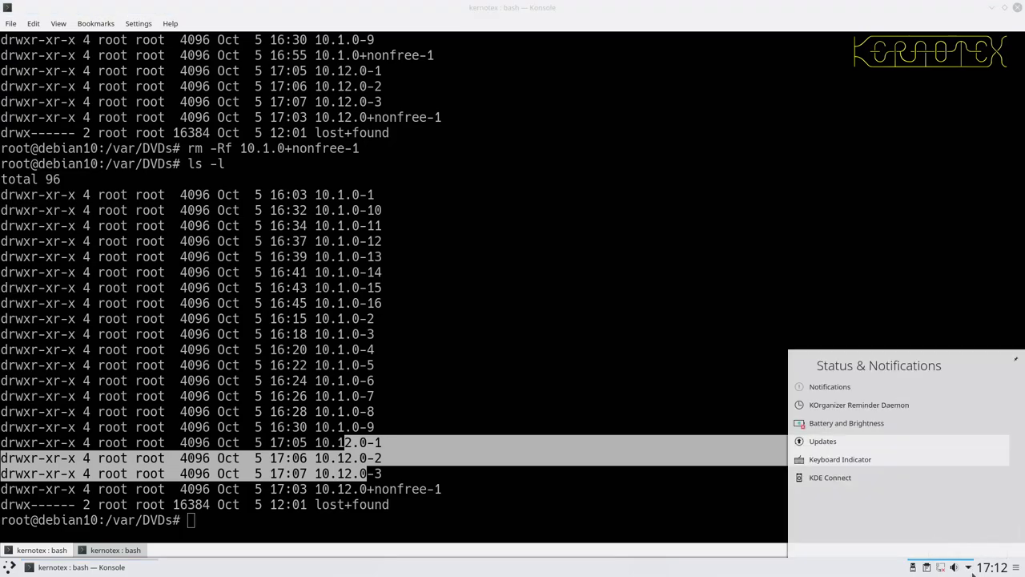
Run apt update again over the DVD repositories, still showing 410 upgradable packages
left_click(823, 441)
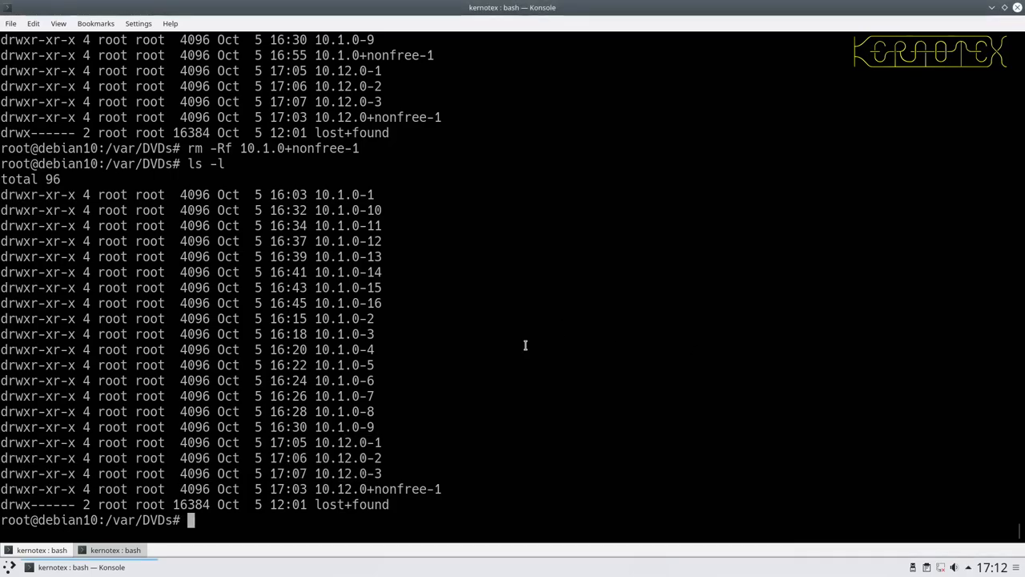
type("apt")
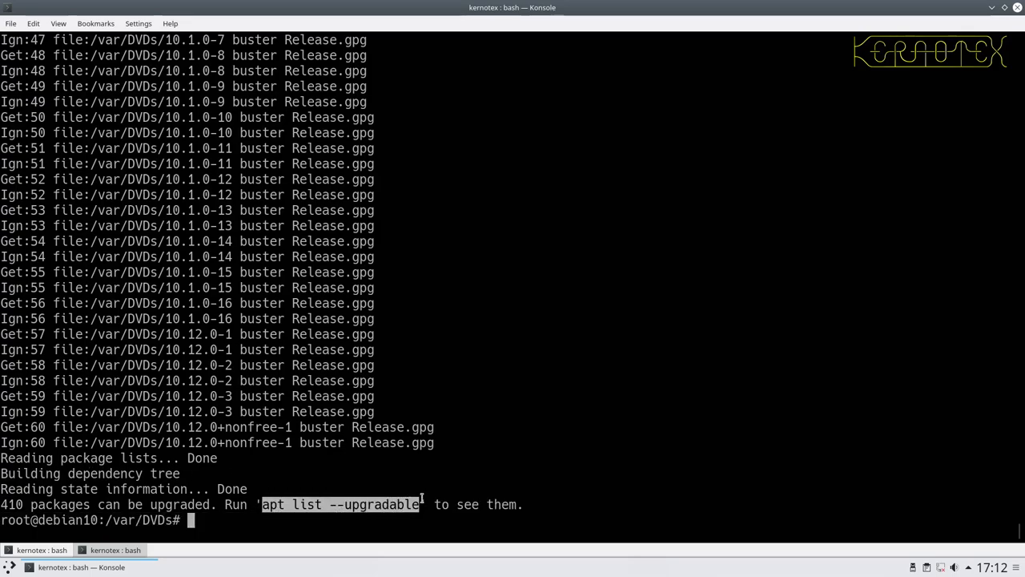
List upgradable packages with apt list --upgradable, then start apt upgrade
type("apt list --upgradable")
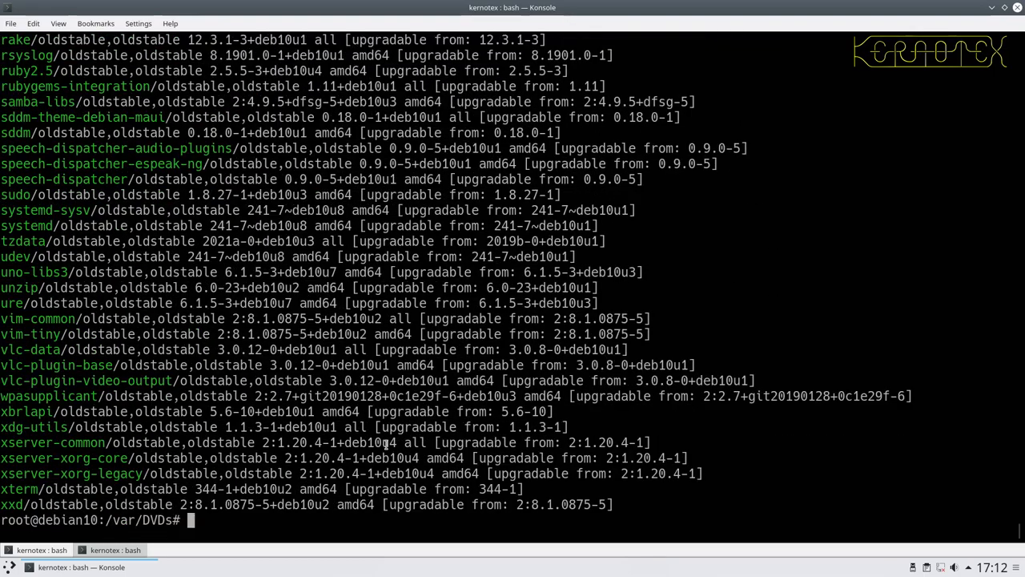
type("apt list --upgradable")
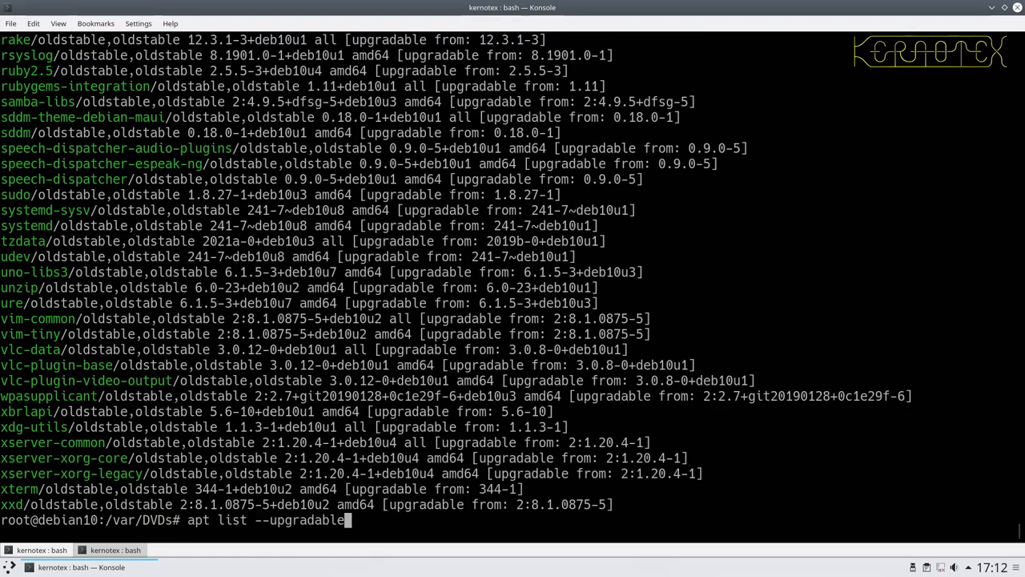
key("BackSpace")
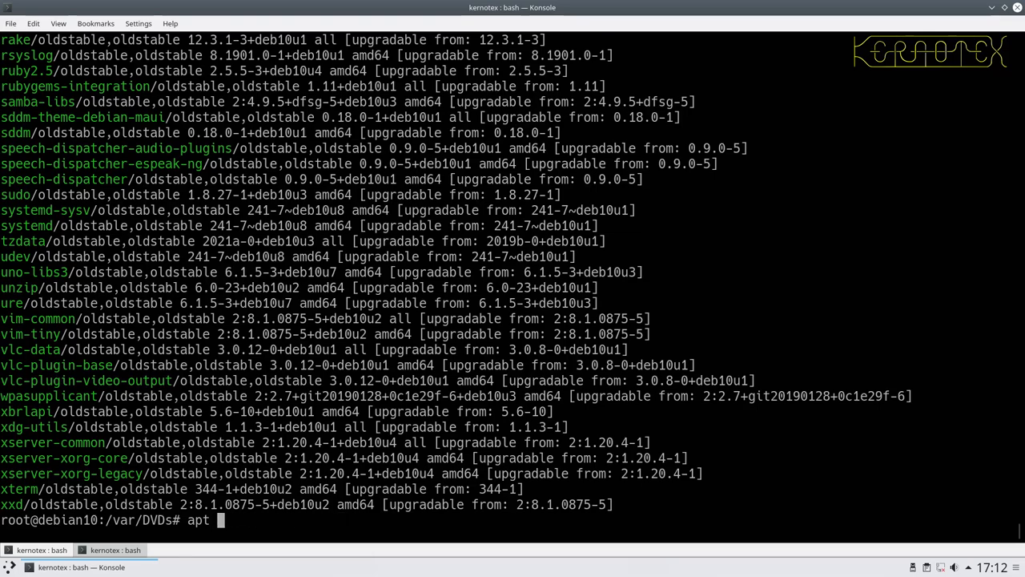
type("upgrade")
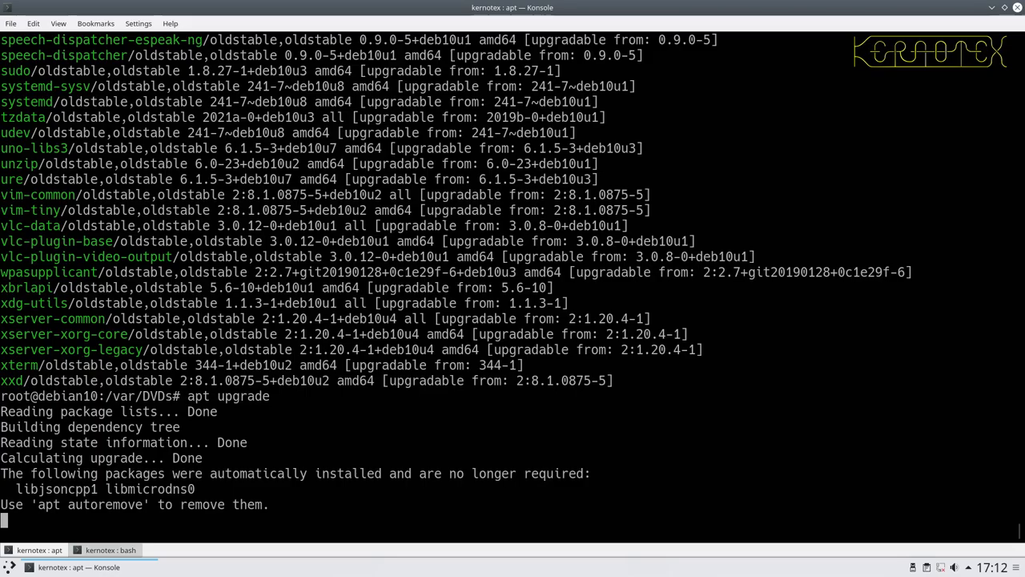
Confirm the upgrade and let it run until the apt-listchanges news appears
key("Return")
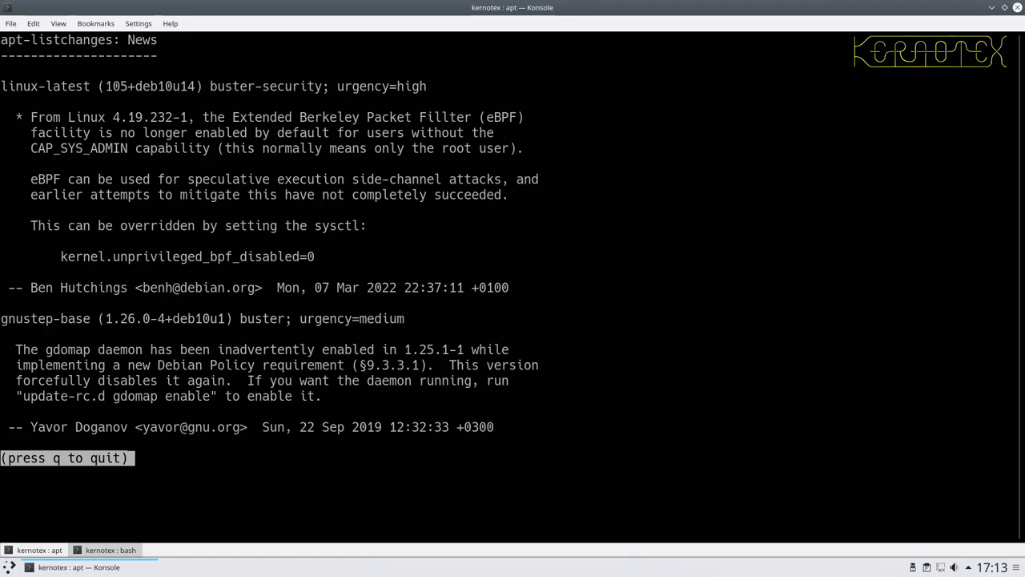
Quit the change news pager and let apt finish installing and rebuilding the initramfs
key("q")
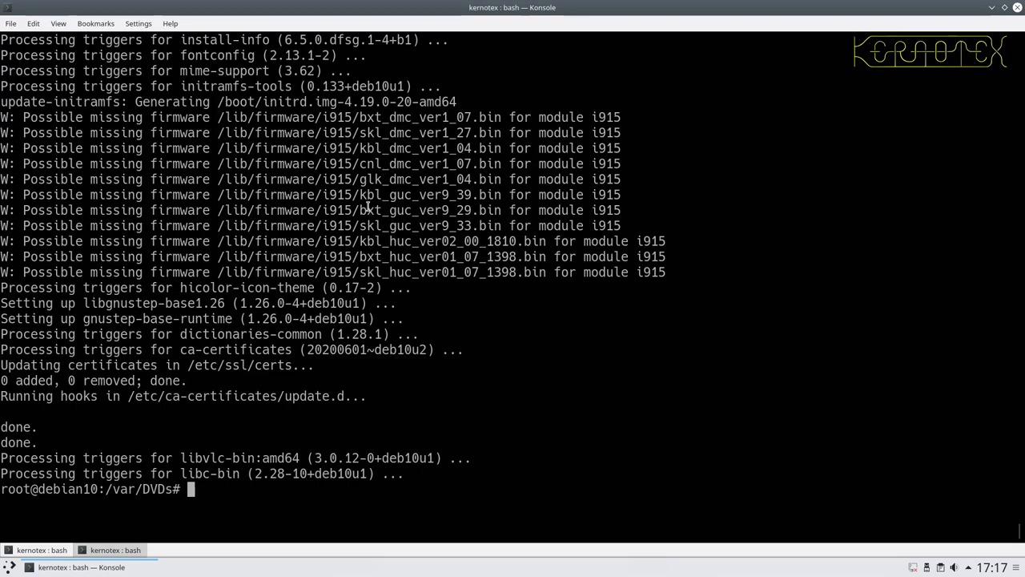
mouse_move(371, 224)
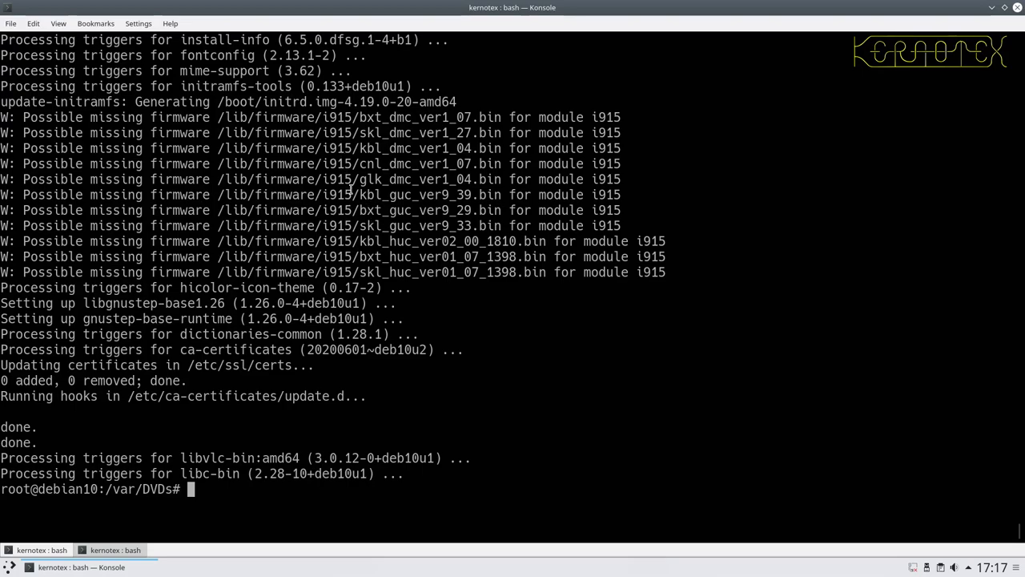
mouse_move(384, 259)
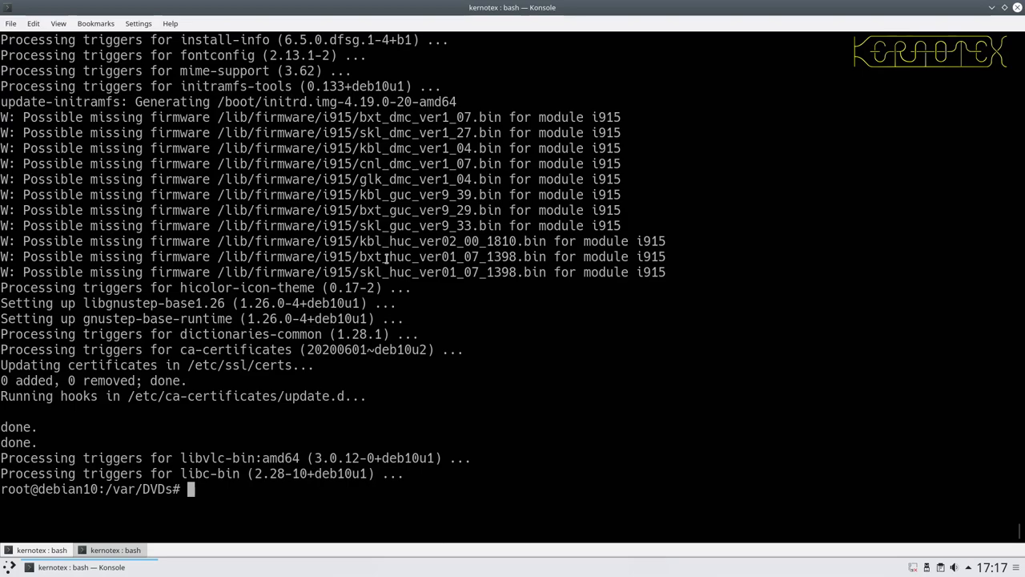